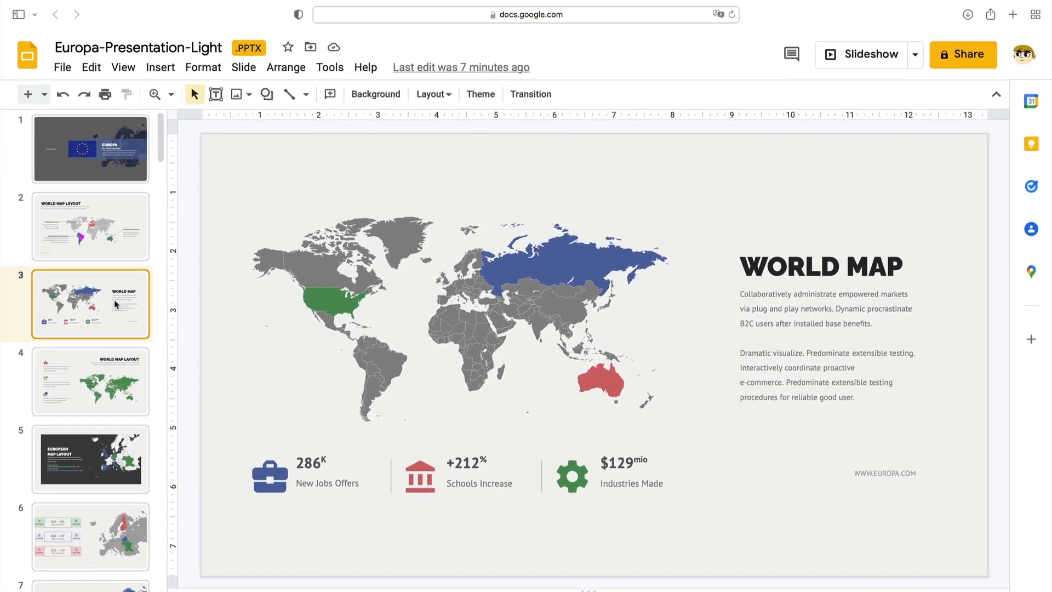
# Choose Presentation Templates on Envato Elements and scroll through the Google Slides results
pyautogui.click(331, 94)
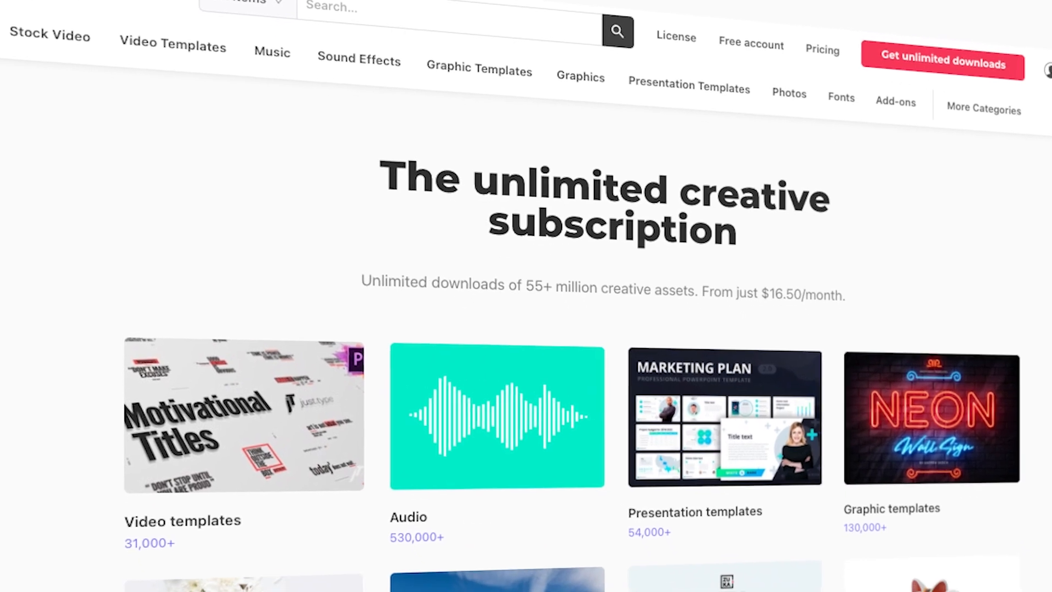
pyautogui.scroll(-3)
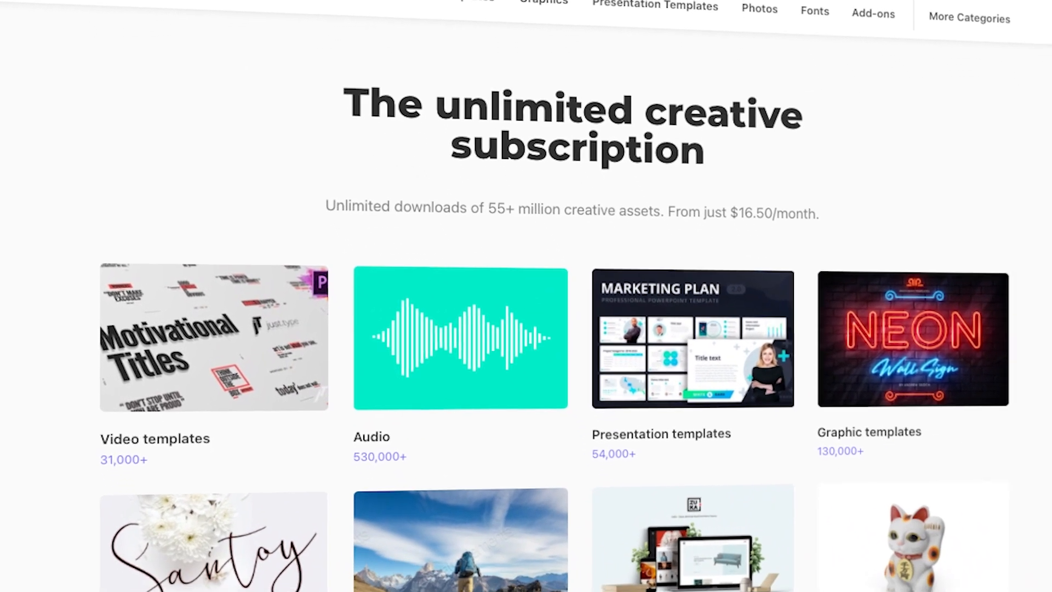
pyautogui.scroll(-3)
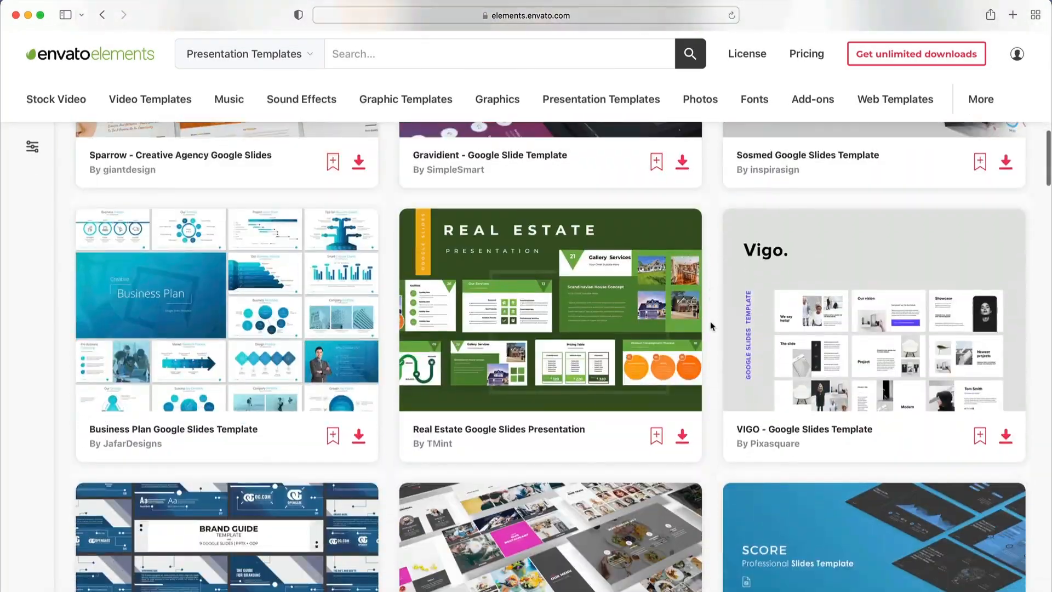
pyautogui.scroll(-3)
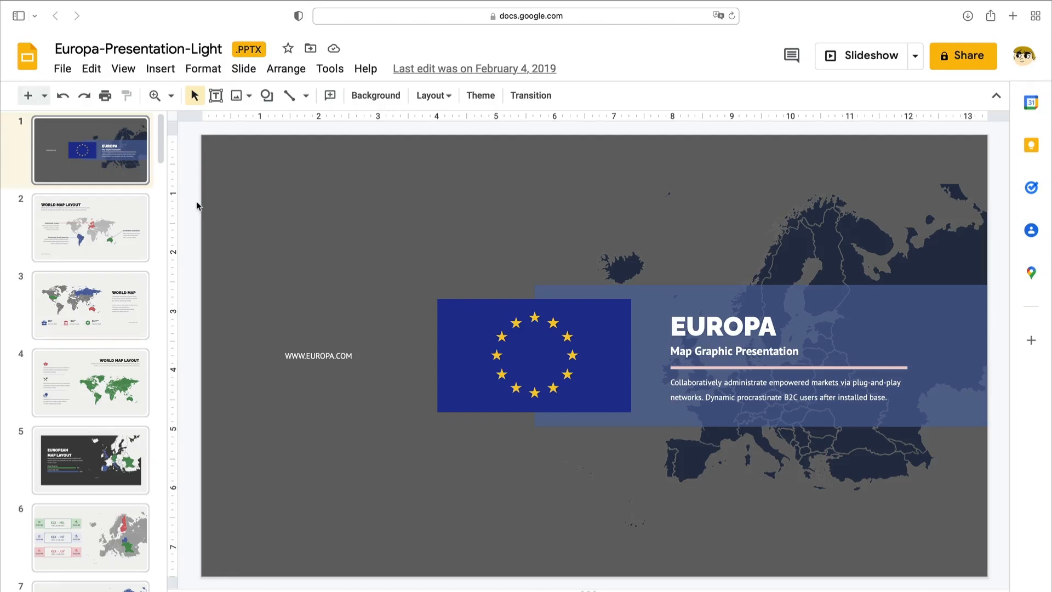
# Page through slides 2, 4, 5 and 6, then return to slide 2, World Map Layout
pyautogui.click(91, 228)
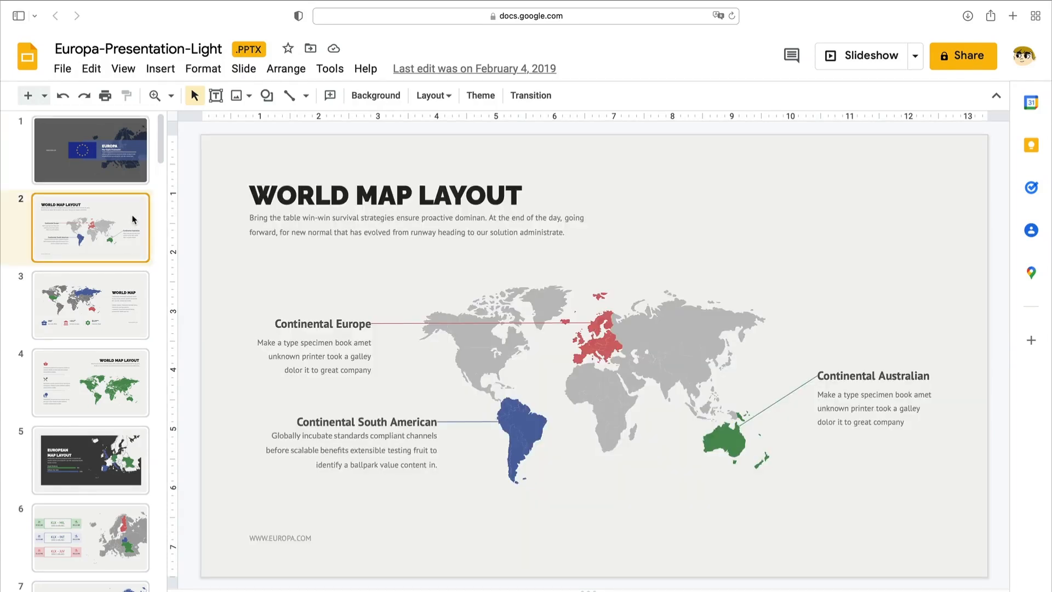
pyautogui.click(90, 382)
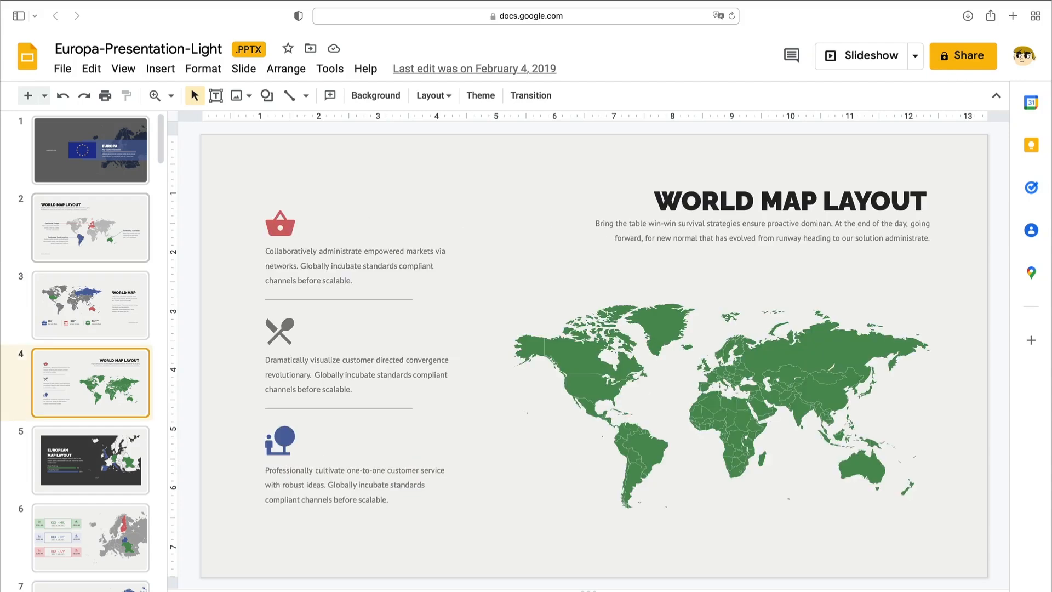
pyautogui.click(90, 462)
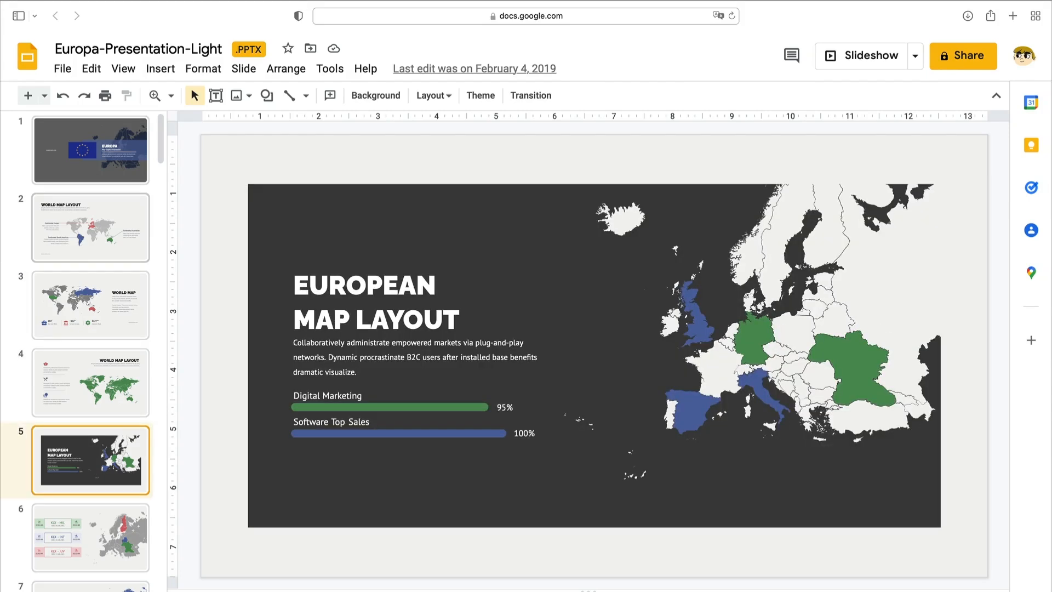
pyautogui.click(90, 540)
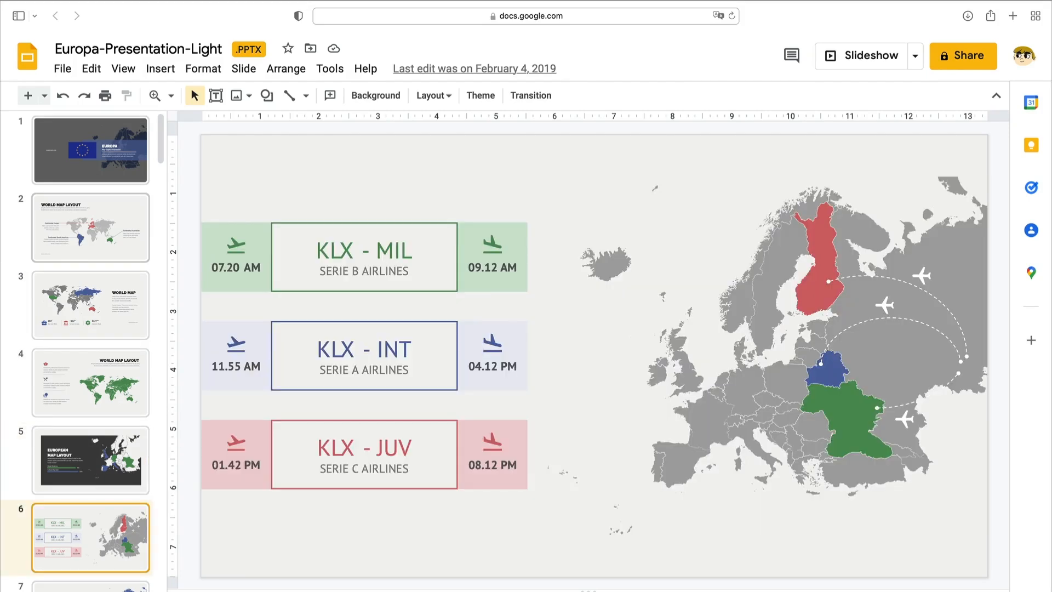
pyautogui.moveTo(87, 220)
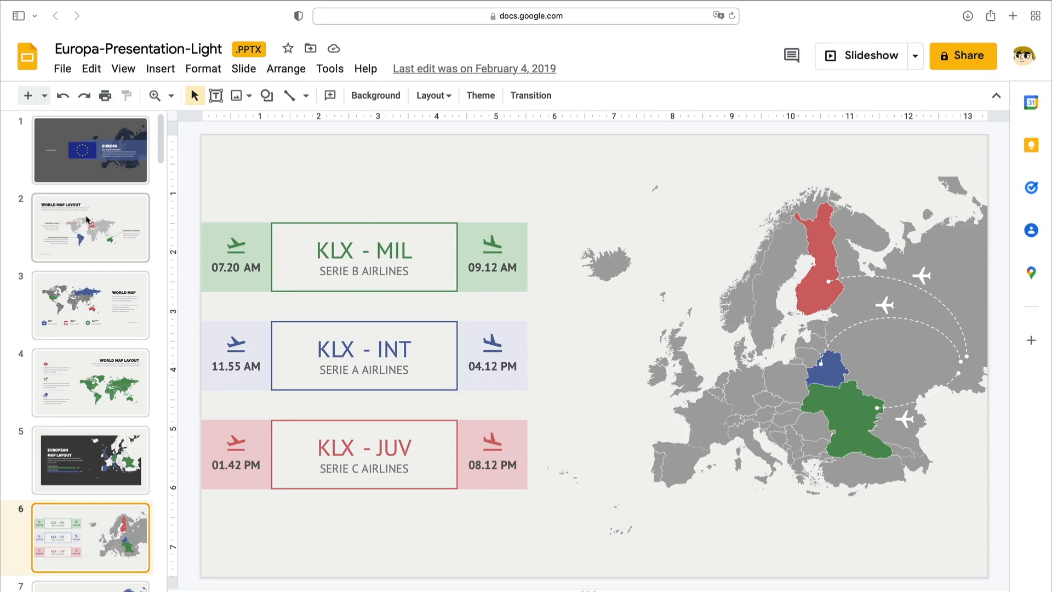
pyautogui.click(91, 227)
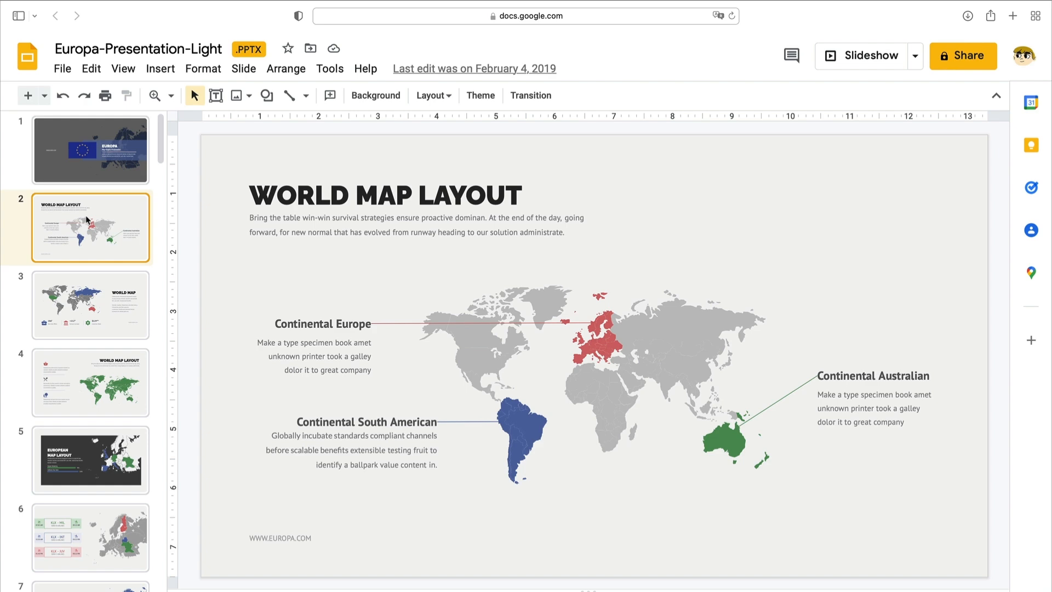
pyautogui.moveTo(516, 439)
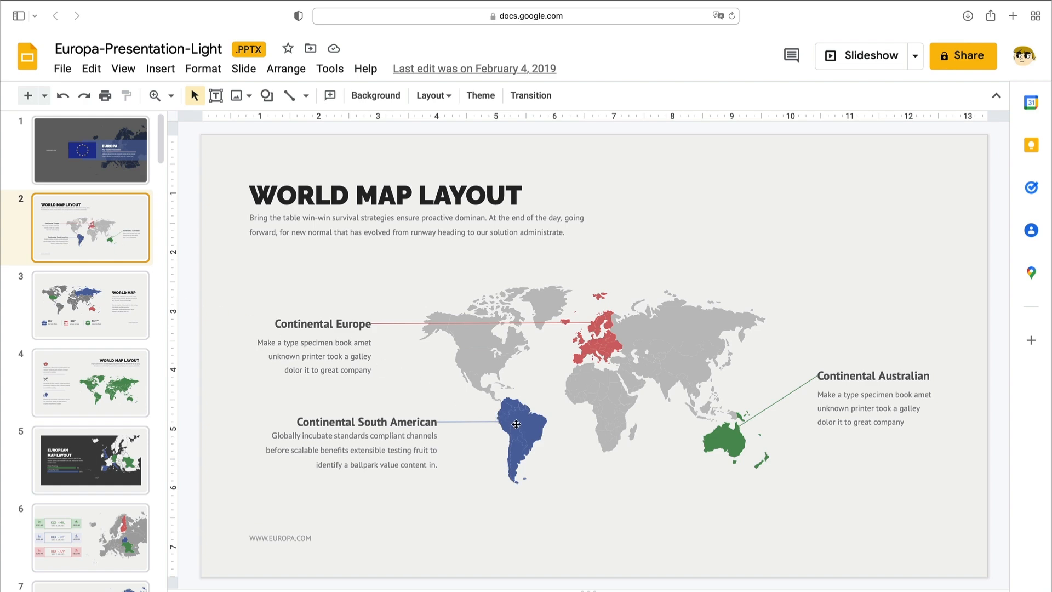
# Select Brazil on the world map and open its fill colours to make it pink
pyautogui.click(515, 425)
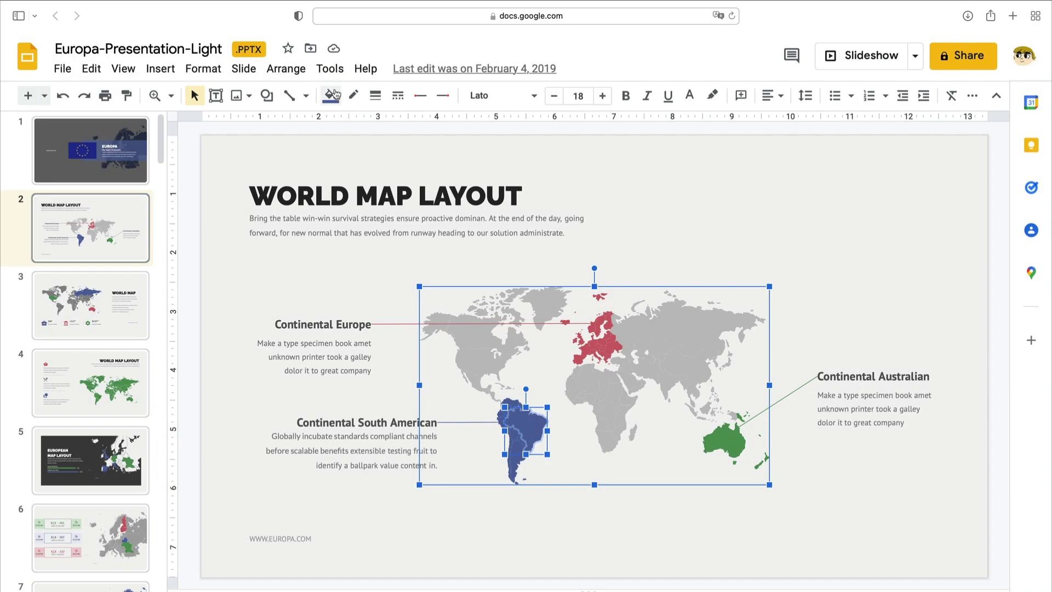
pyautogui.click(329, 95)
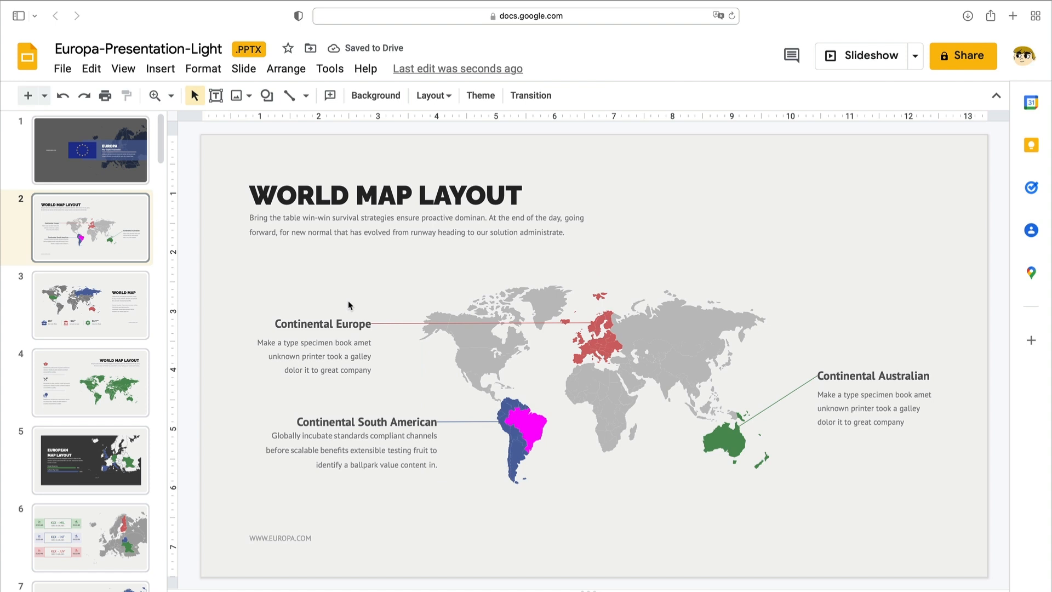
pyautogui.moveTo(184, 304)
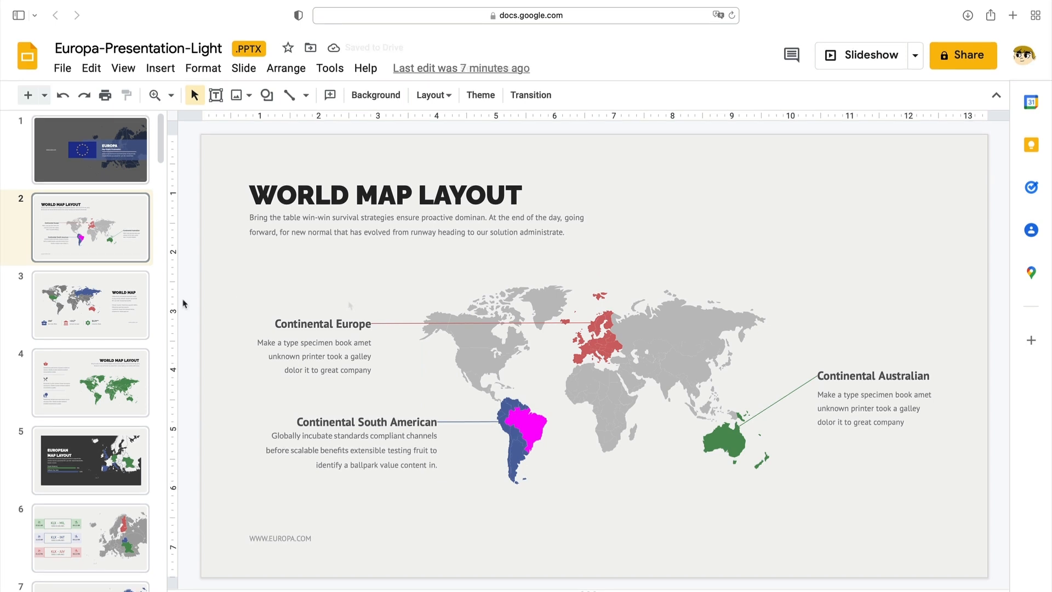
# Draw a green line outward from the United States on the World Map slide
pyautogui.click(90, 305)
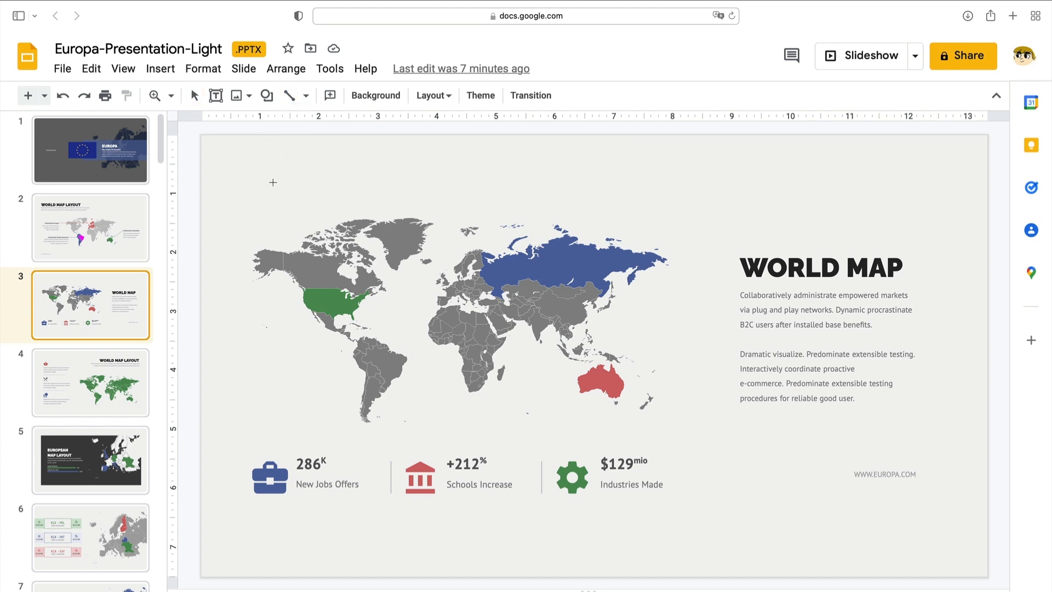
pyautogui.moveTo(265, 349)
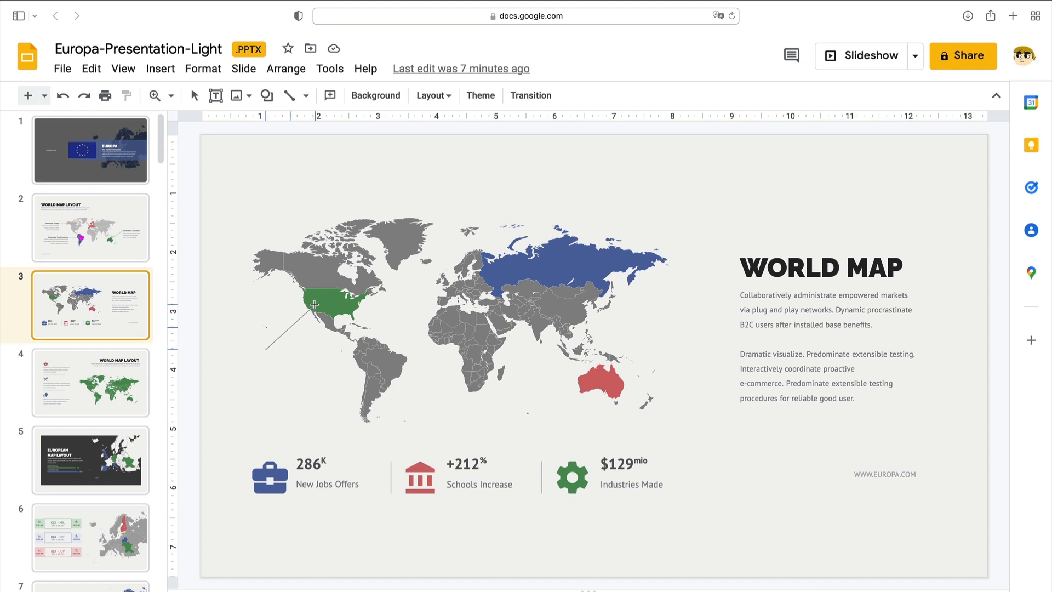
pyautogui.moveTo(266, 350); pyautogui.dragTo(314, 302)
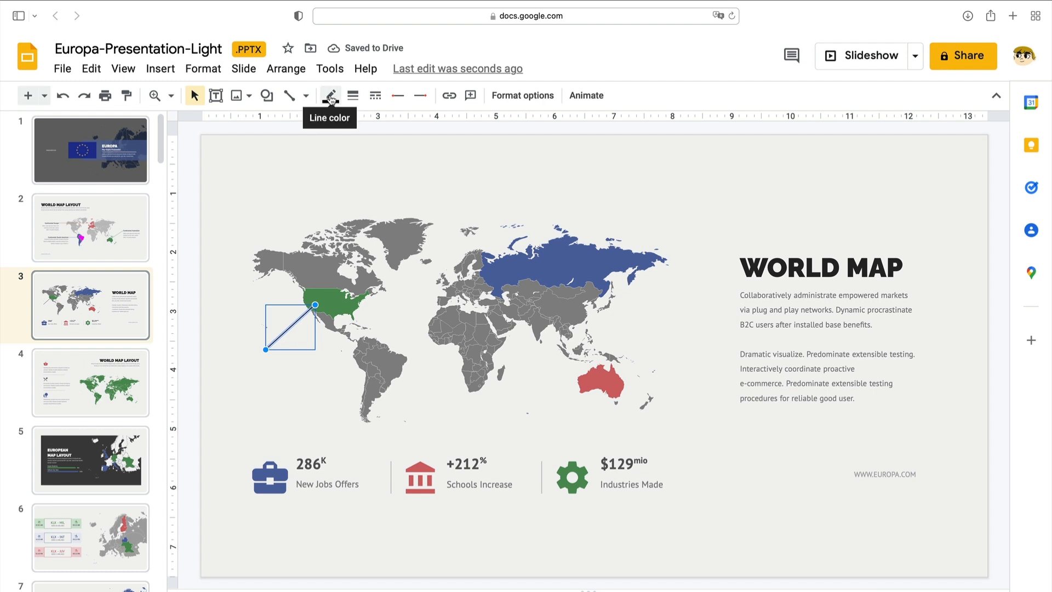
pyautogui.click(331, 95)
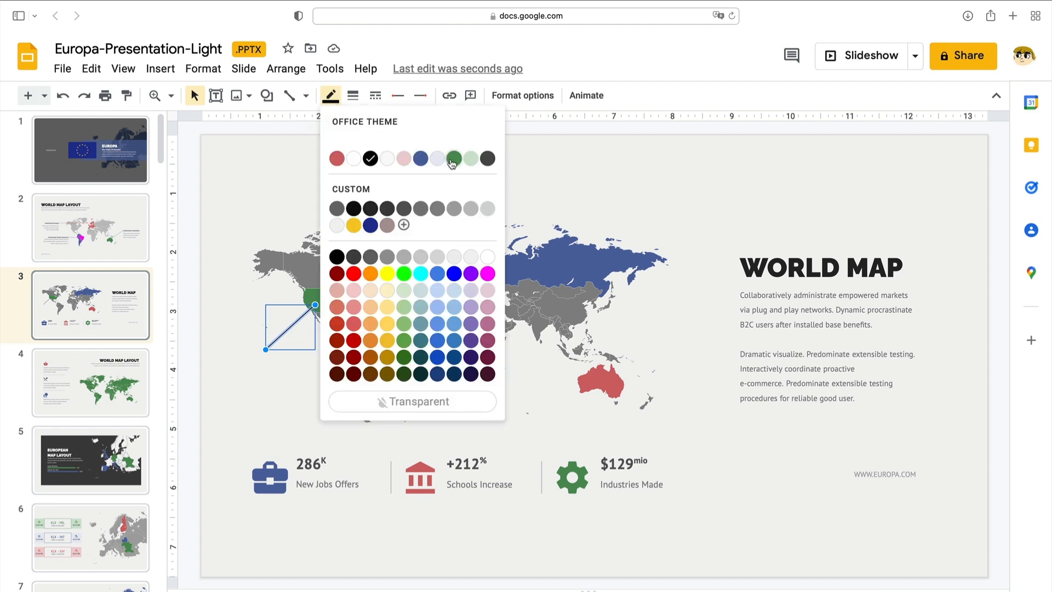
pyautogui.click(454, 158)
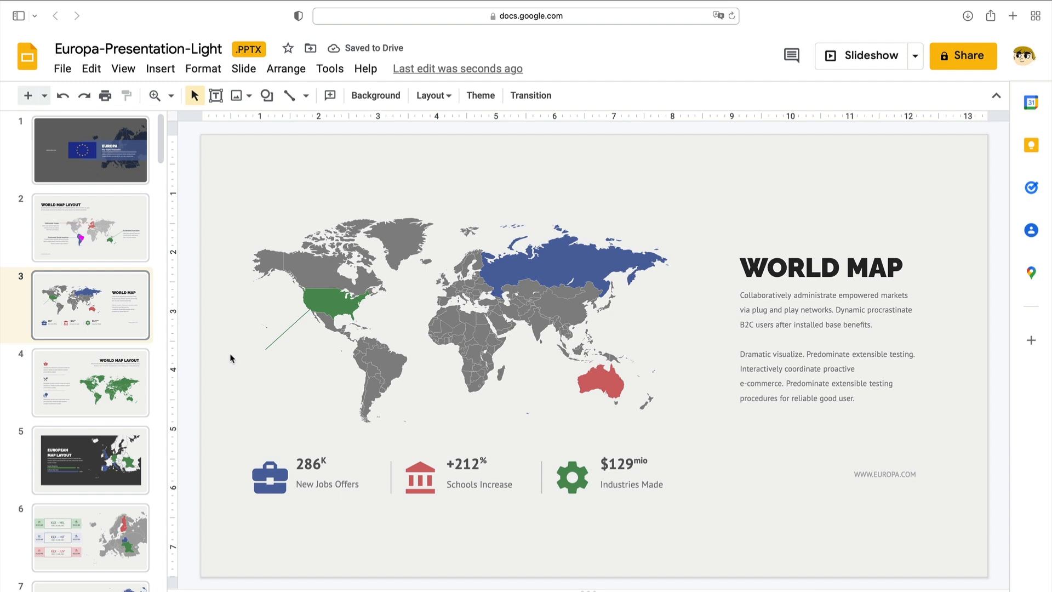
# Add a text box reading 'Las Vegas Sale' at the line's lower-left end
pyautogui.click(216, 95)
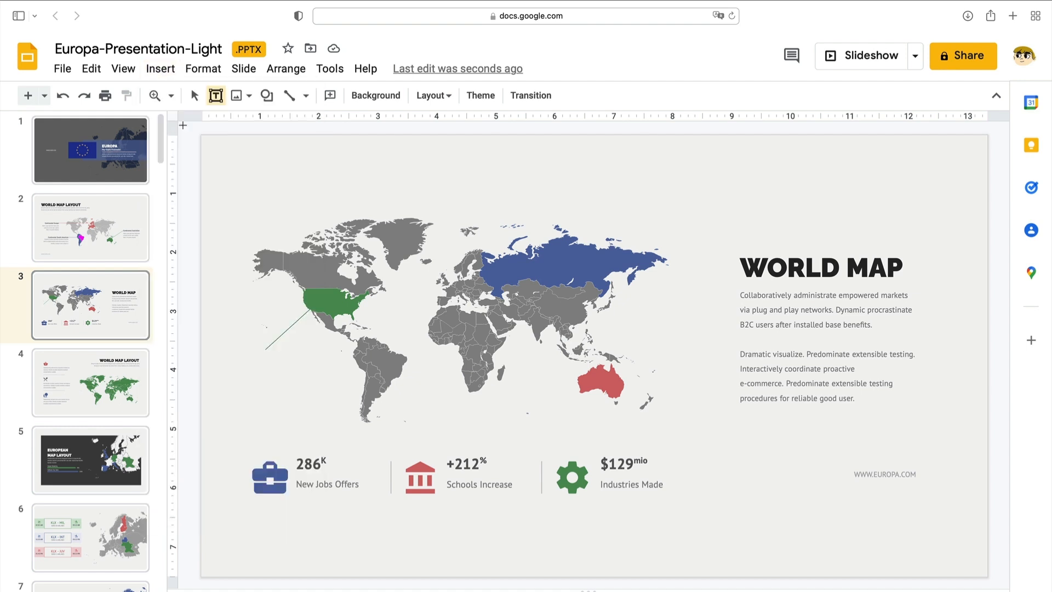
pyautogui.moveTo(225, 358); pyautogui.dragTo(282, 368)
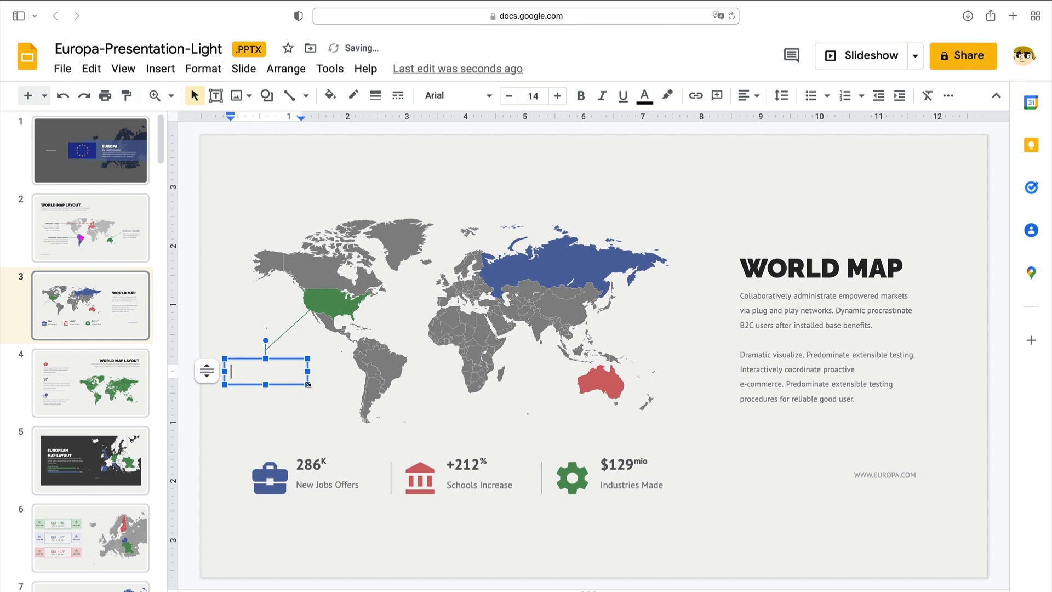
pyautogui.write('Las Vegas Sale')
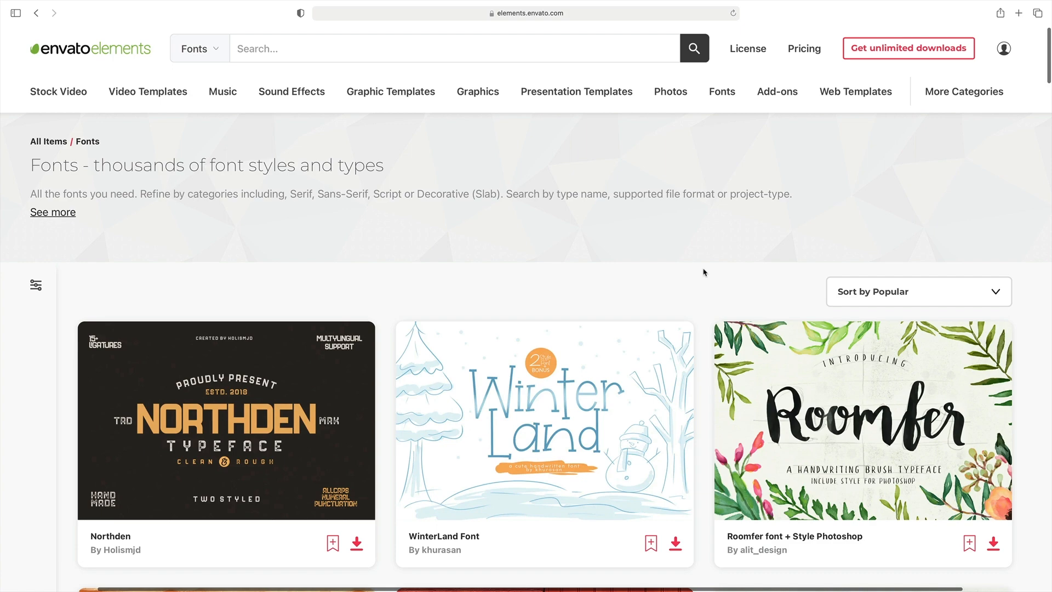
pyautogui.scroll(-3)
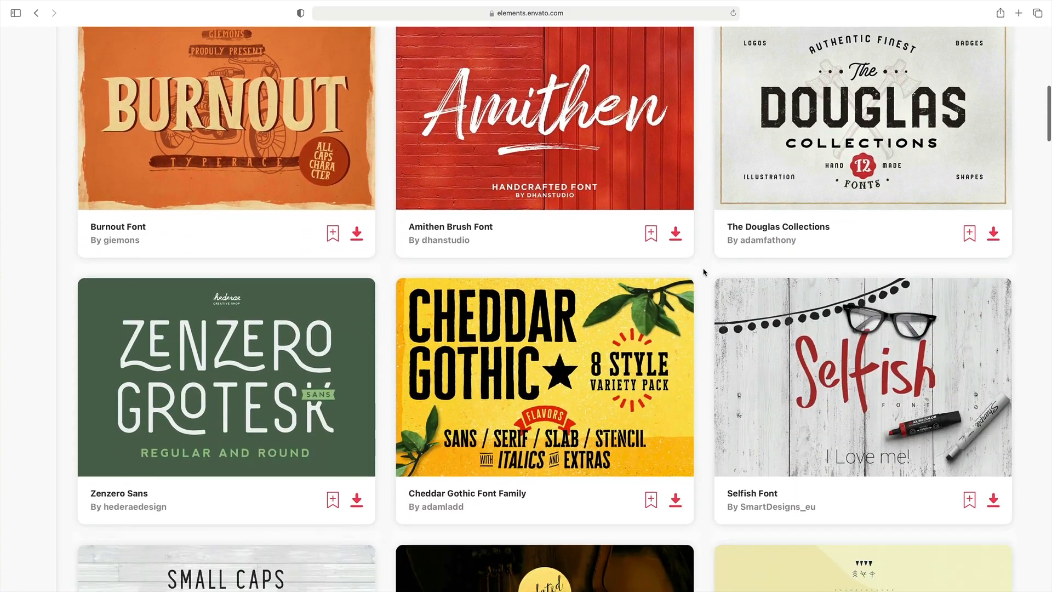
pyautogui.scroll(-3)
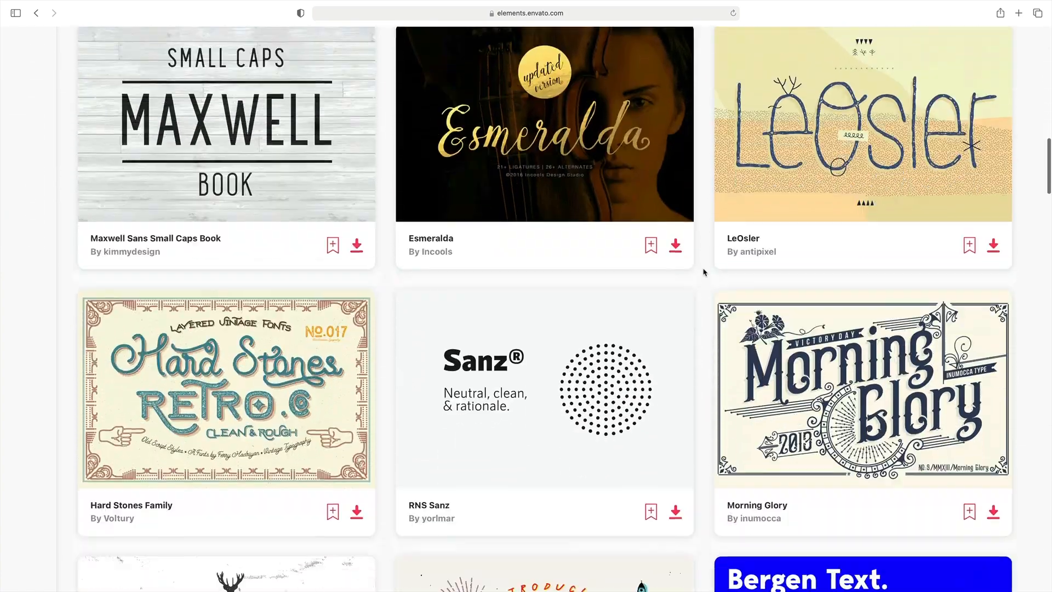
pyautogui.scroll(-3)
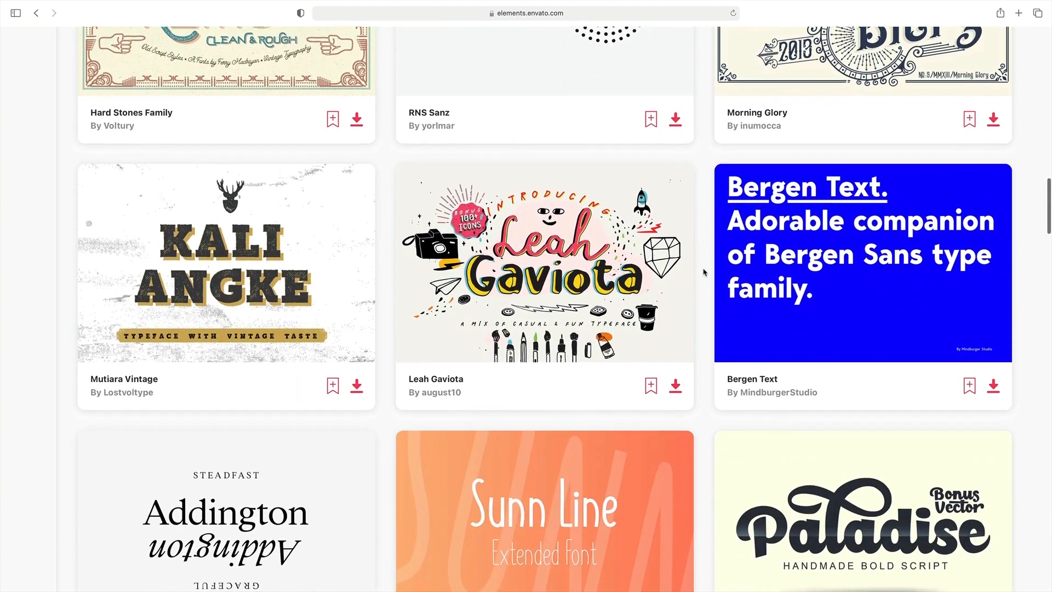
pyautogui.scroll(-3)
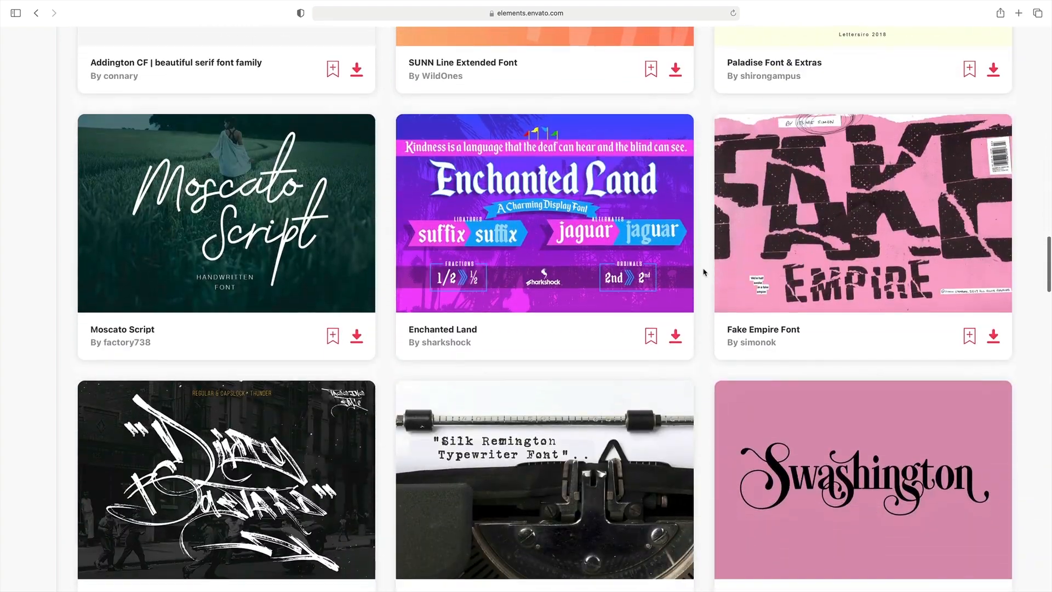
pyautogui.scroll(-3)
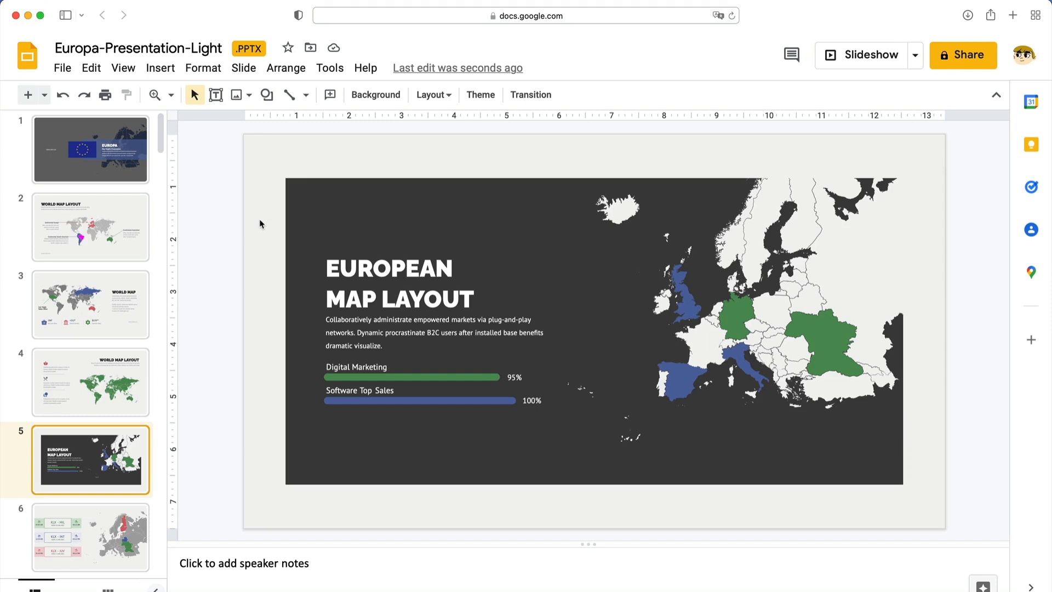
# Give the dark panel behind the European map a new fill colour
pyautogui.click(376, 218)
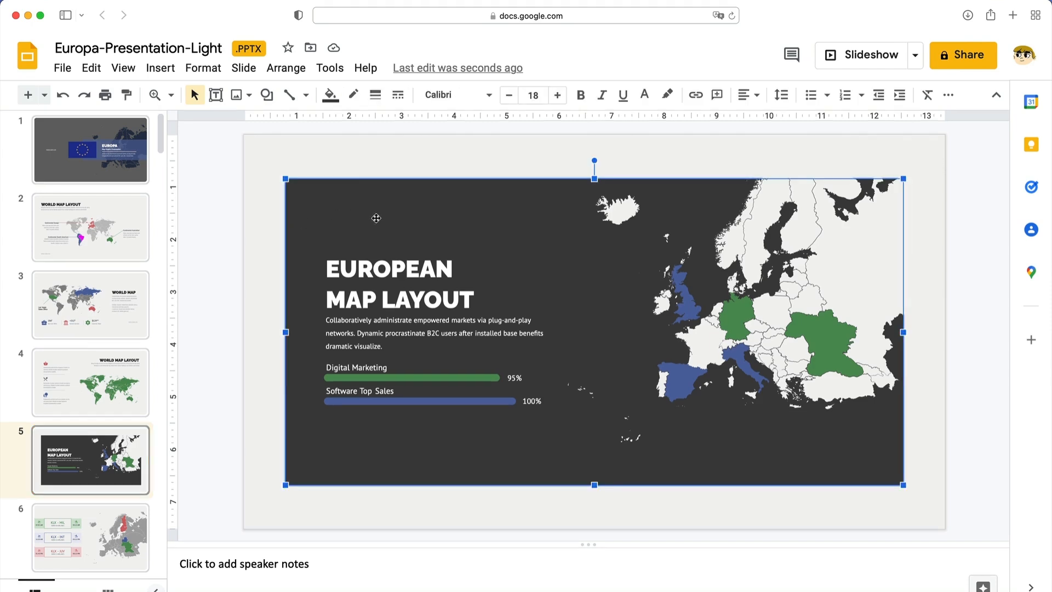
pyautogui.click(330, 94)
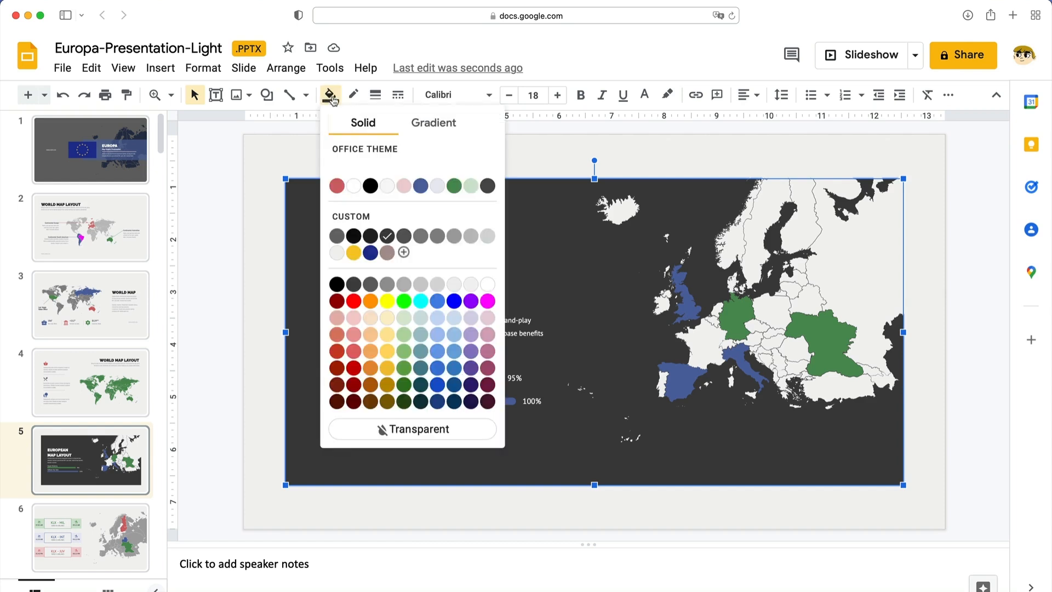
pyautogui.moveTo(470, 368)
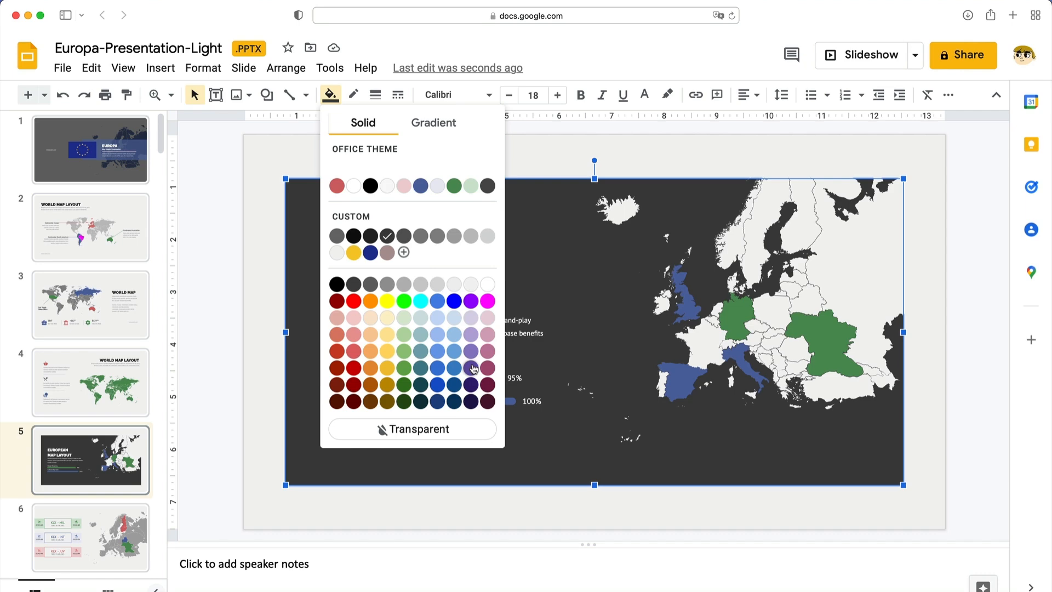
pyautogui.click(470, 368)
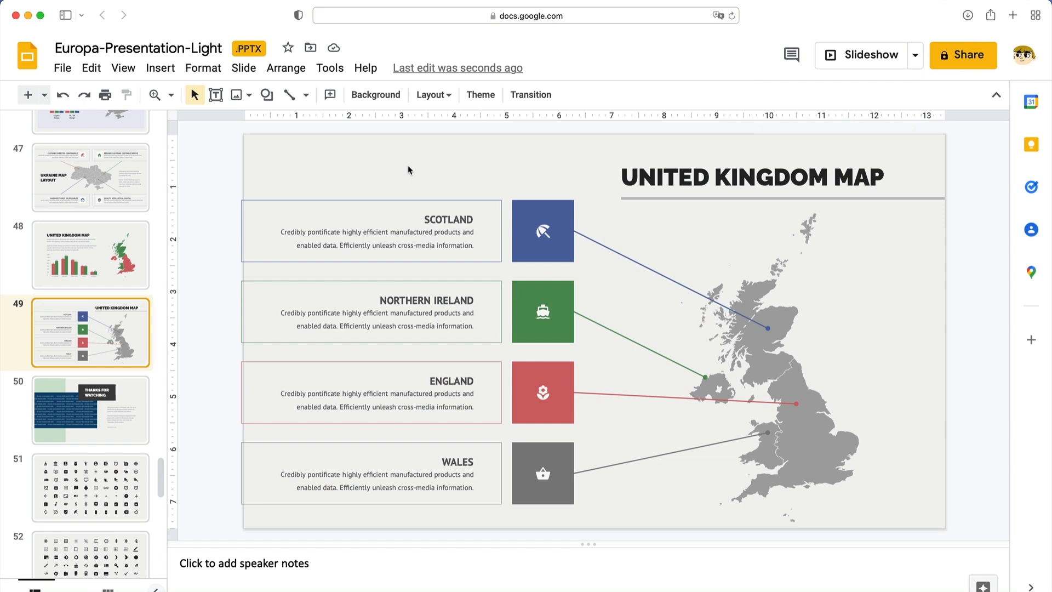
pyautogui.moveTo(405, 173)
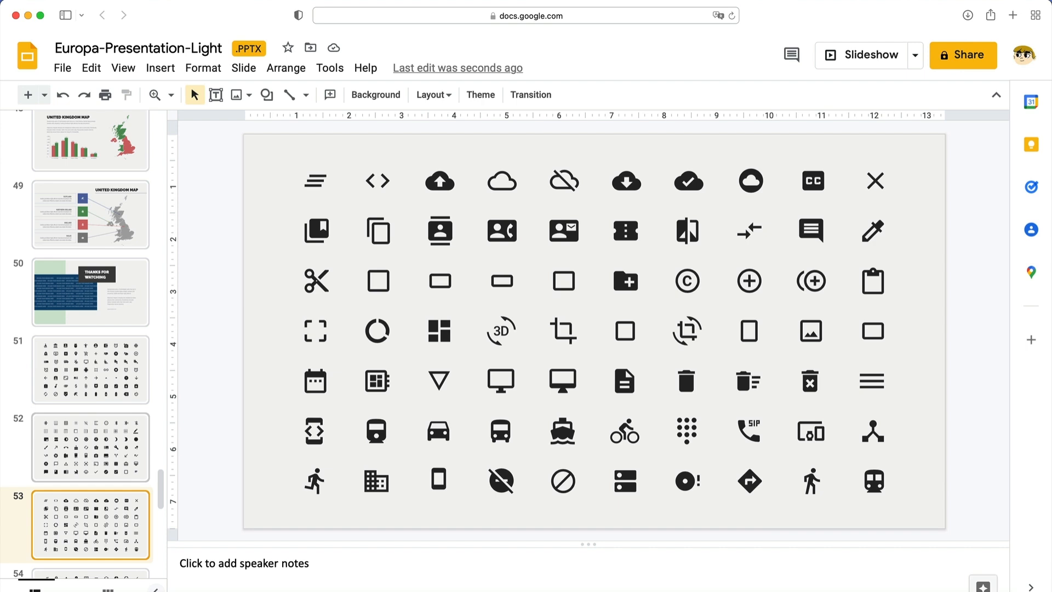
pyautogui.moveTo(536, 420)
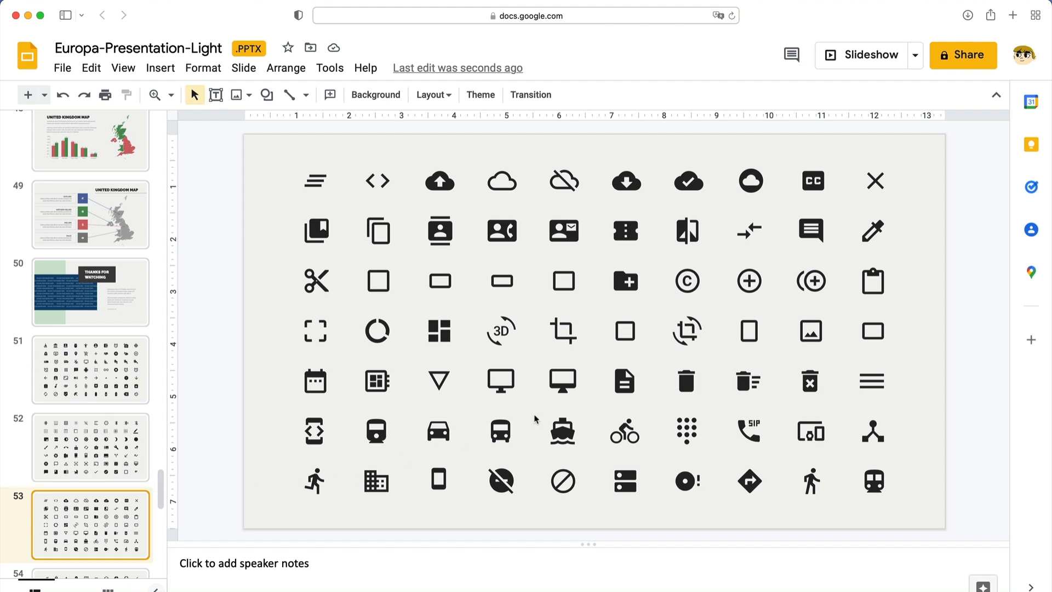
# Take the ship icon from the icon grid to the United Kingdom Map slide
pyautogui.click(563, 432)
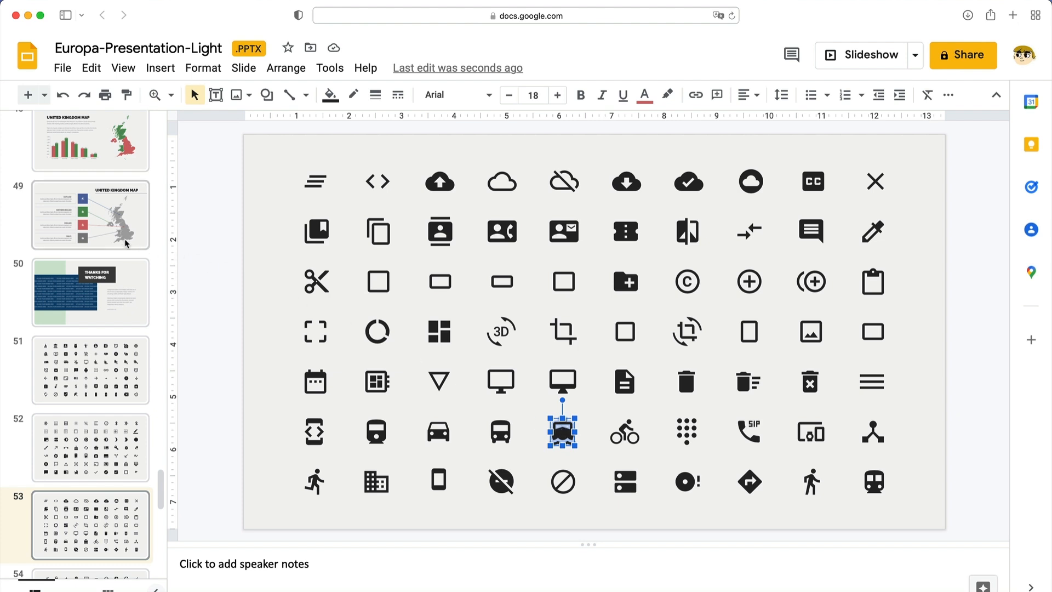
pyautogui.click(91, 215)
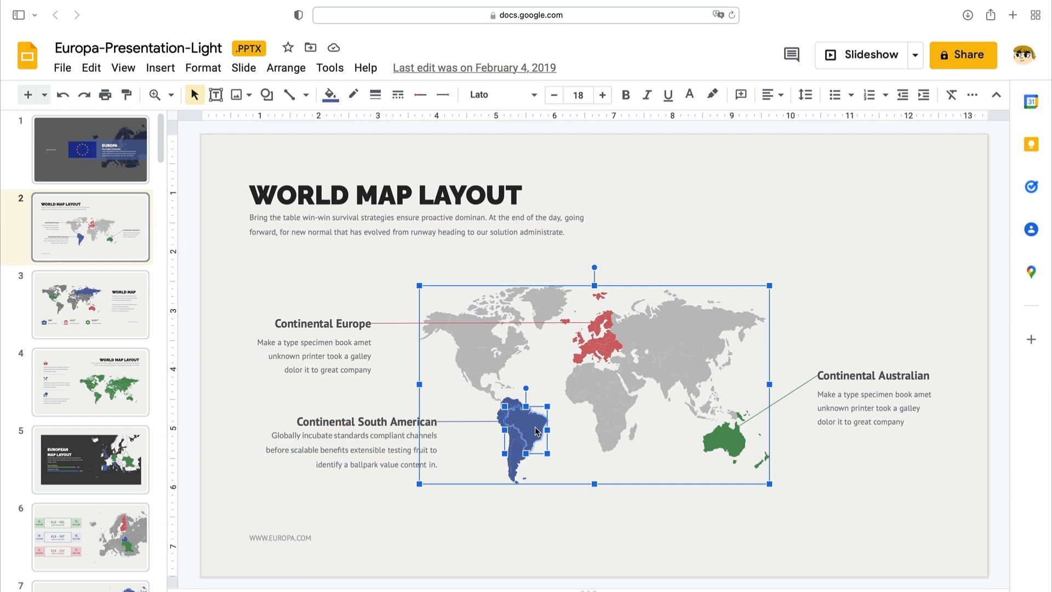
pyautogui.moveTo(519, 425)
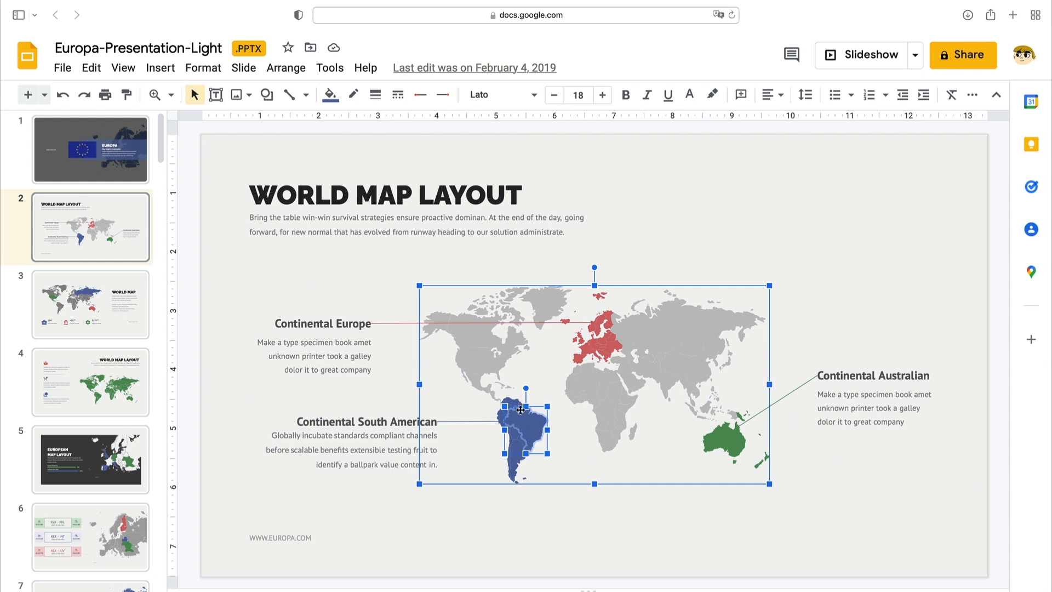
# Open the Fill color palette for the selected South American country
pyautogui.click(327, 95)
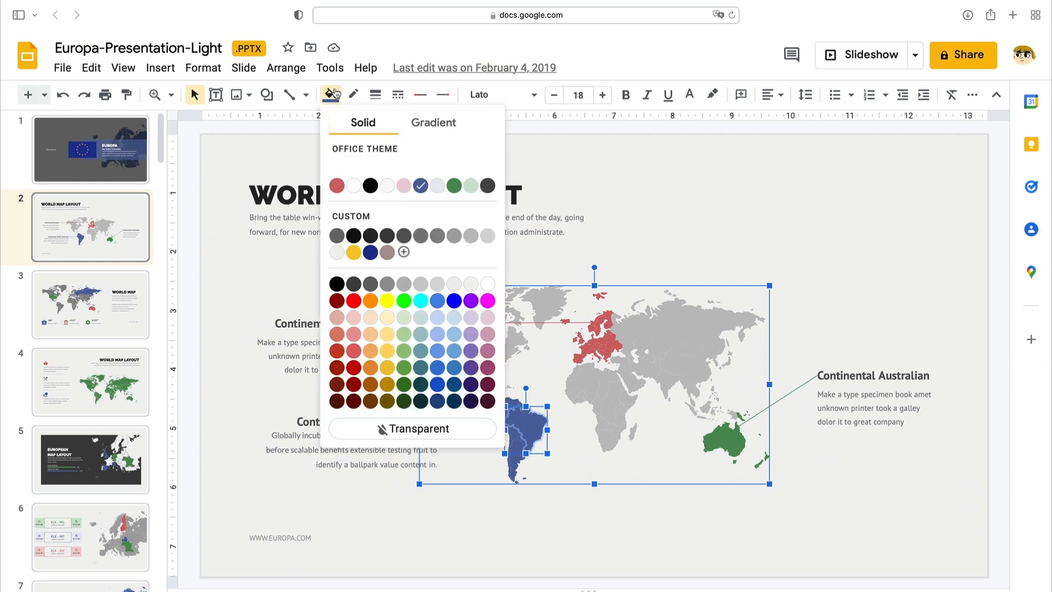